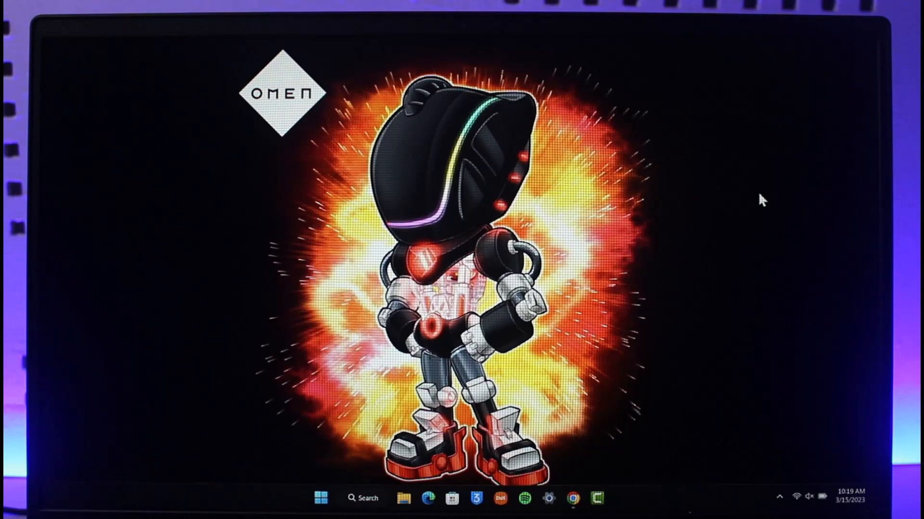
pyautogui.moveTo(821, 191)
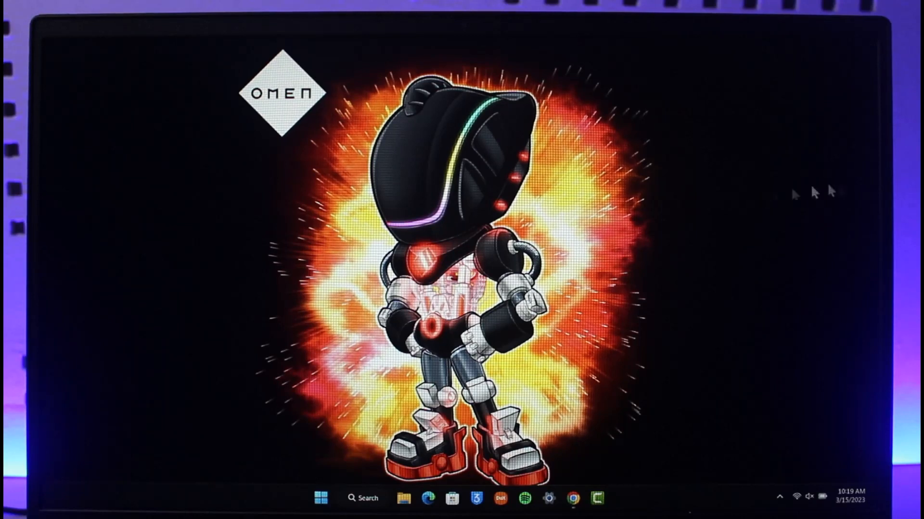
pyautogui.moveTo(654, 415)
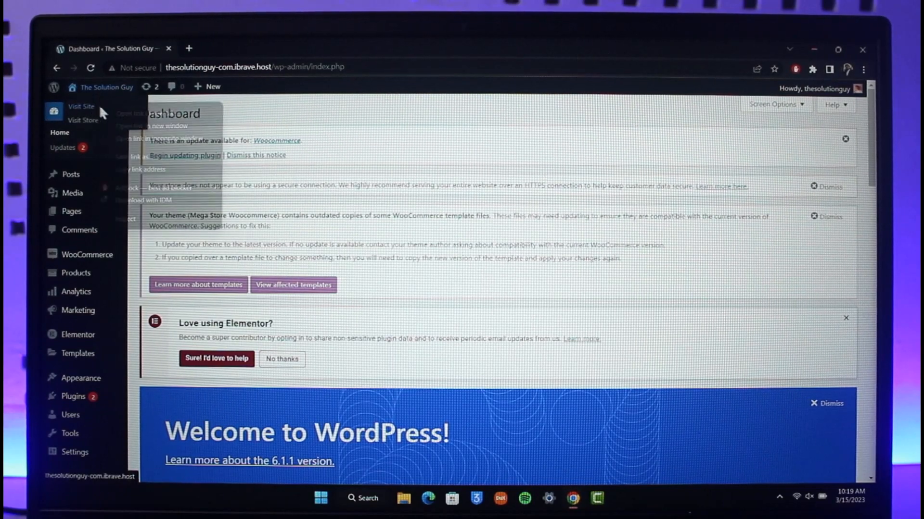
# - Open the live site in a new tab to check its menu, then return to the dashboard
pyautogui.click(81, 107)
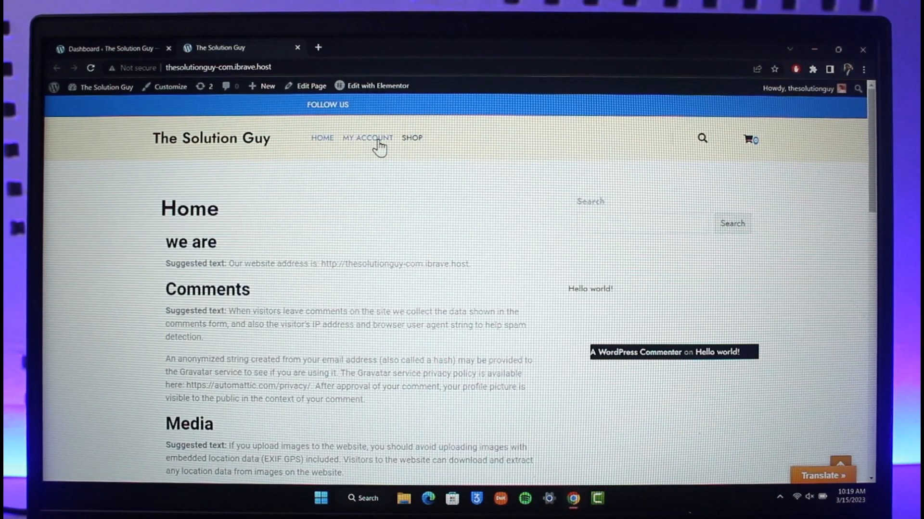
pyautogui.click(112, 47)
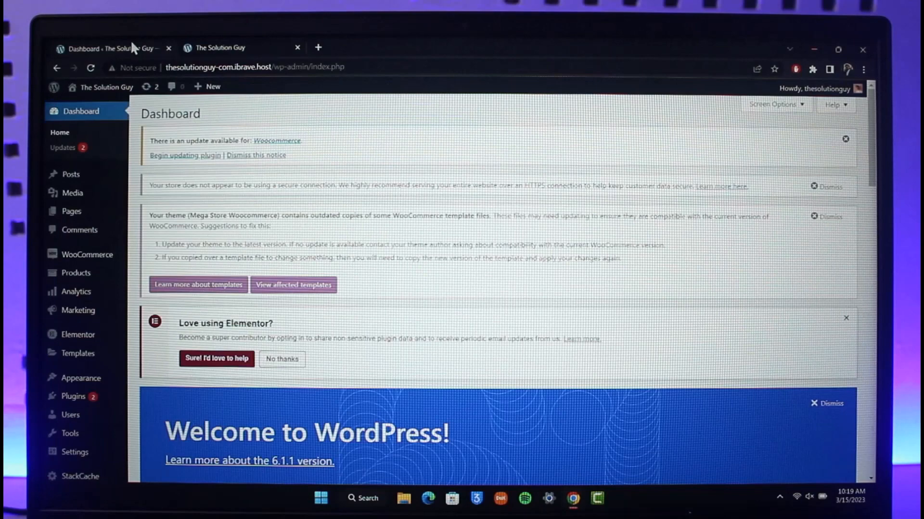
pyautogui.scroll(-3)
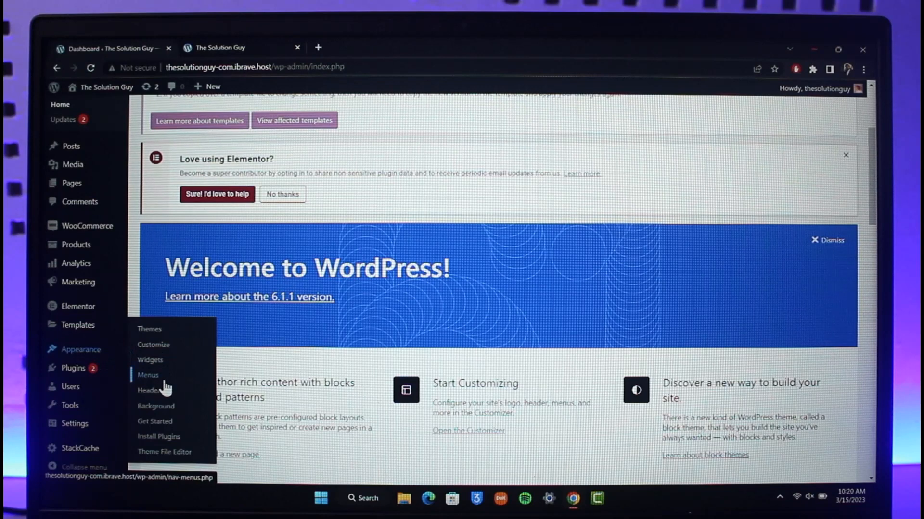
# - In the Menus editor, add the Cart page to Menu 1
pyautogui.click(148, 375)
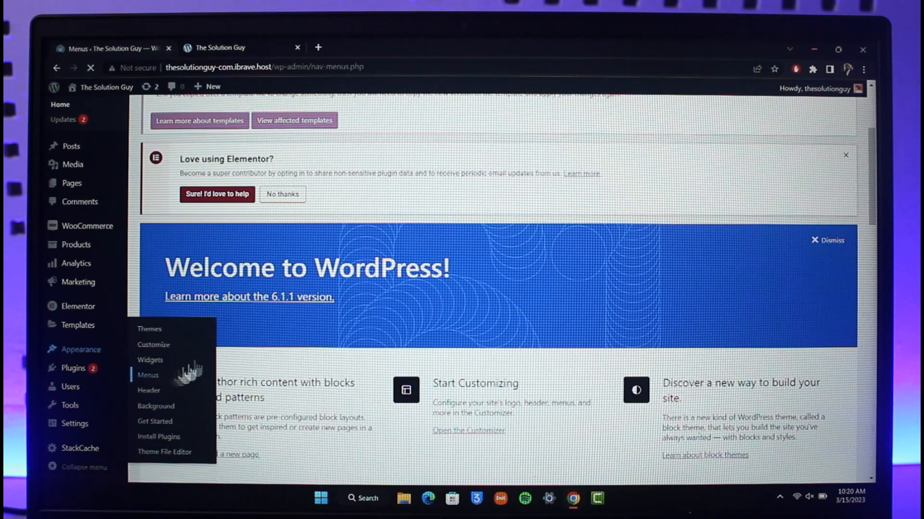
pyautogui.click(148, 375)
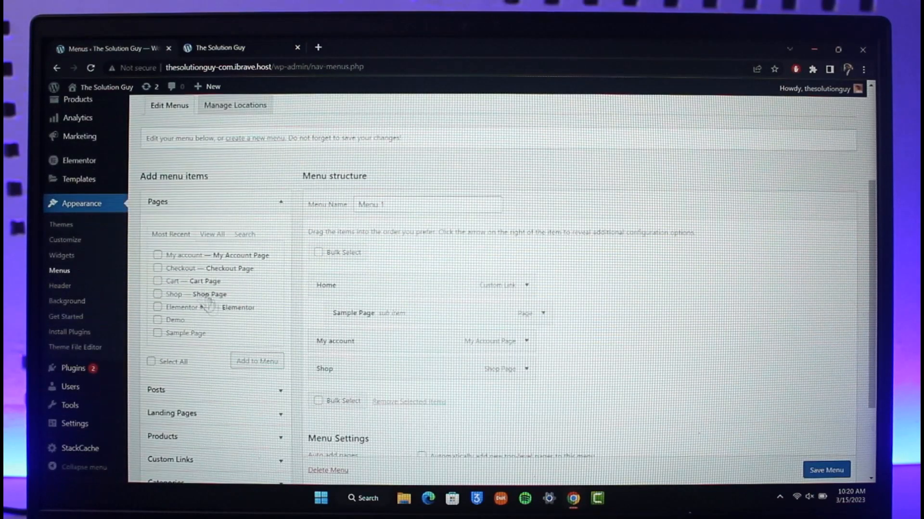
pyautogui.moveTo(192, 309)
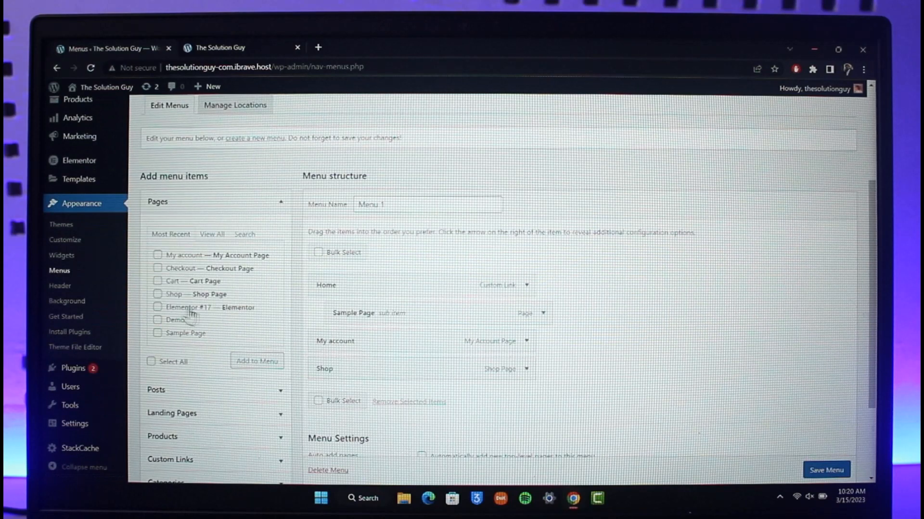
pyautogui.click(157, 281)
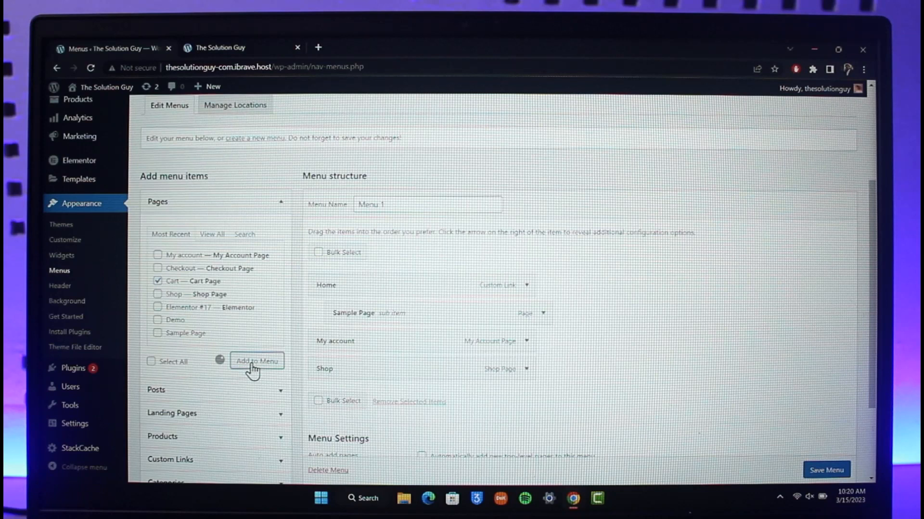
pyautogui.click(257, 361)
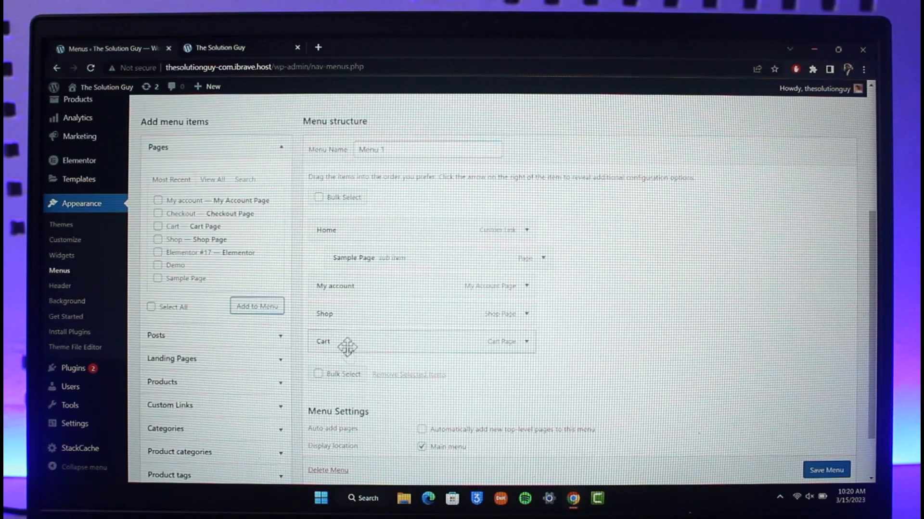
# - Position Cart directly after Shop in the menu structure and save Menu 1
pyautogui.moveTo(347, 343); pyautogui.dragTo(339, 324)
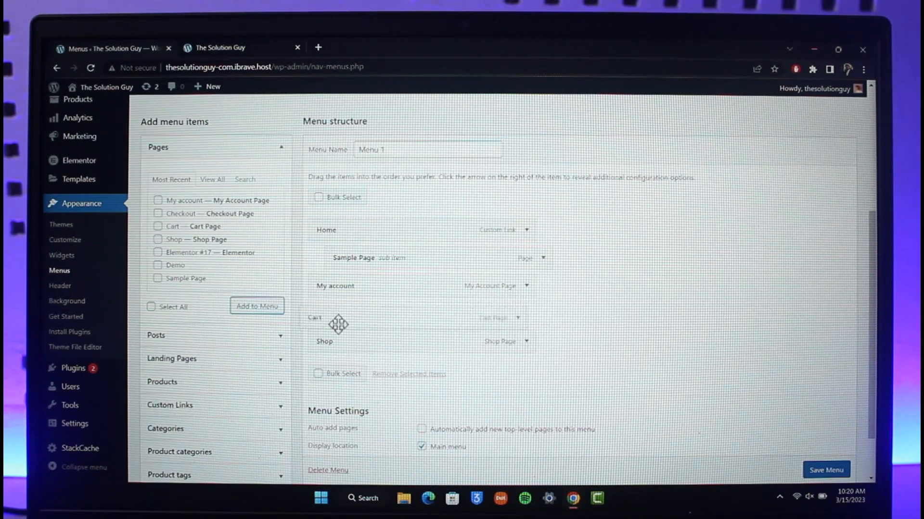
pyautogui.moveTo(338, 324); pyautogui.dragTo(339, 345)
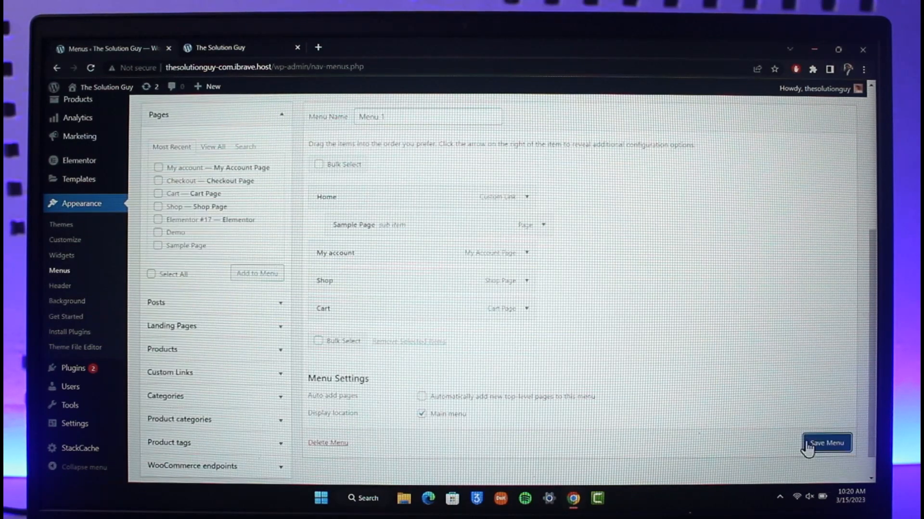
pyautogui.click(826, 443)
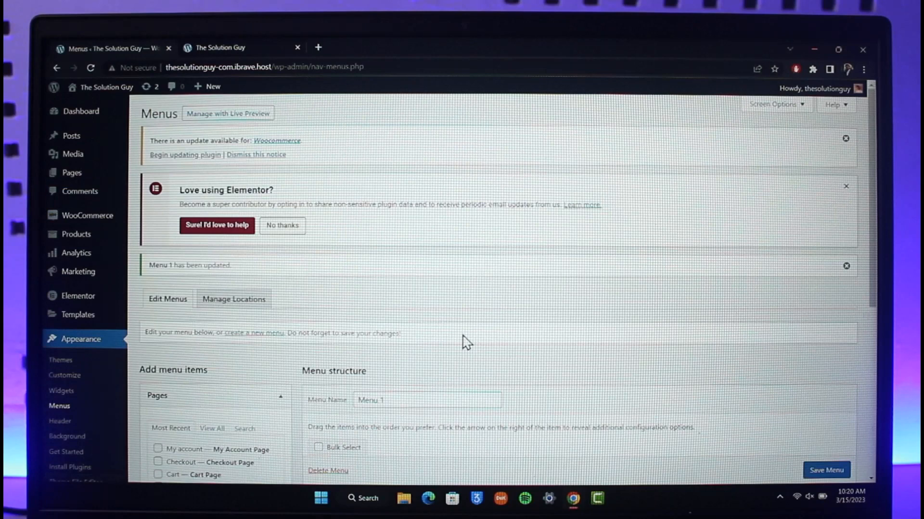
# - Reload the live site and open Cart from the header menu, now after Shop
pyautogui.rightClick(228, 113)
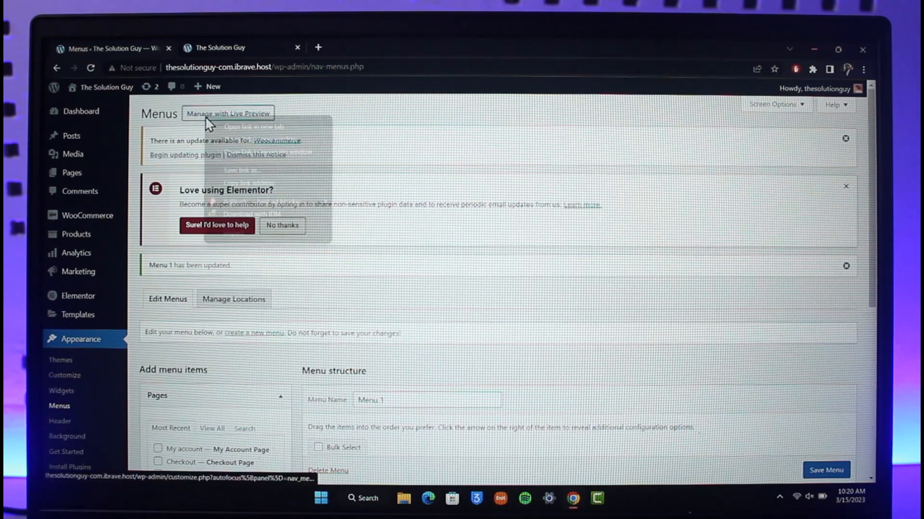
pyautogui.click(228, 113)
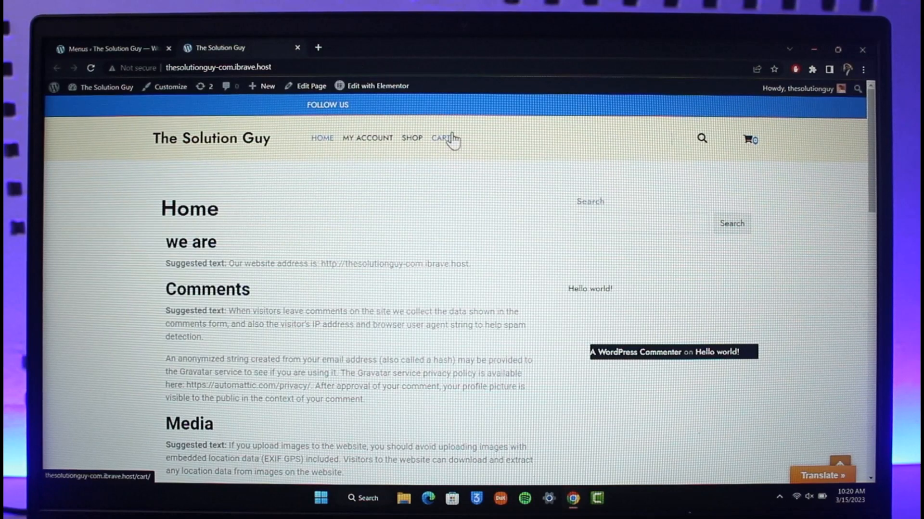
pyautogui.click(440, 138)
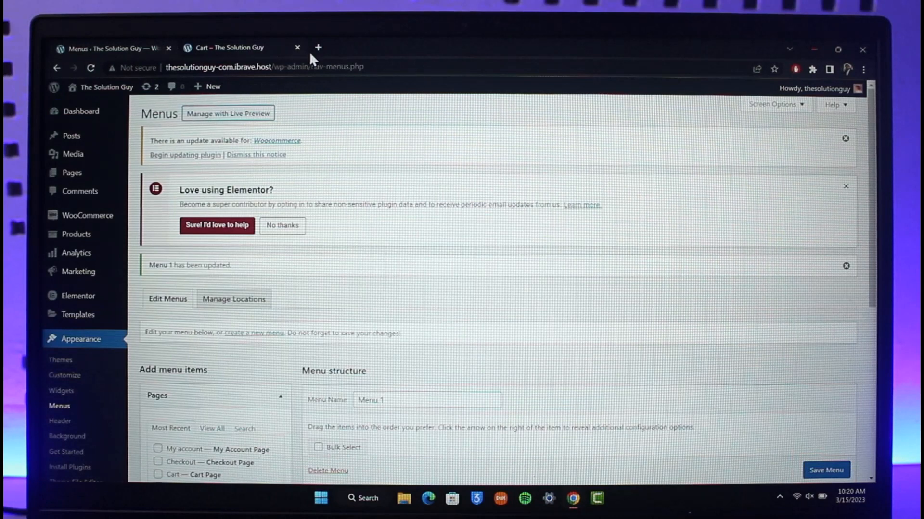
# - Close the Cart tab and view Manage Locations, showing Menu 1 as Main menu
pyautogui.click(297, 48)
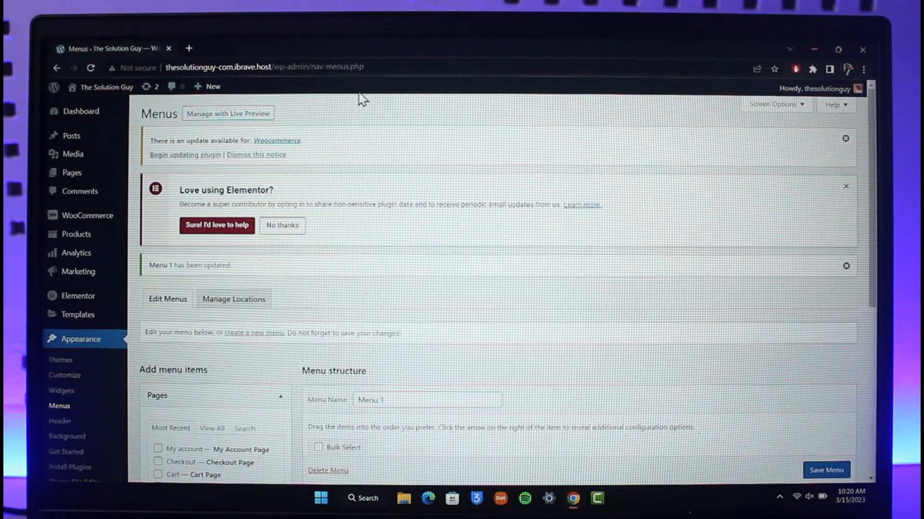
pyautogui.moveTo(415, 308)
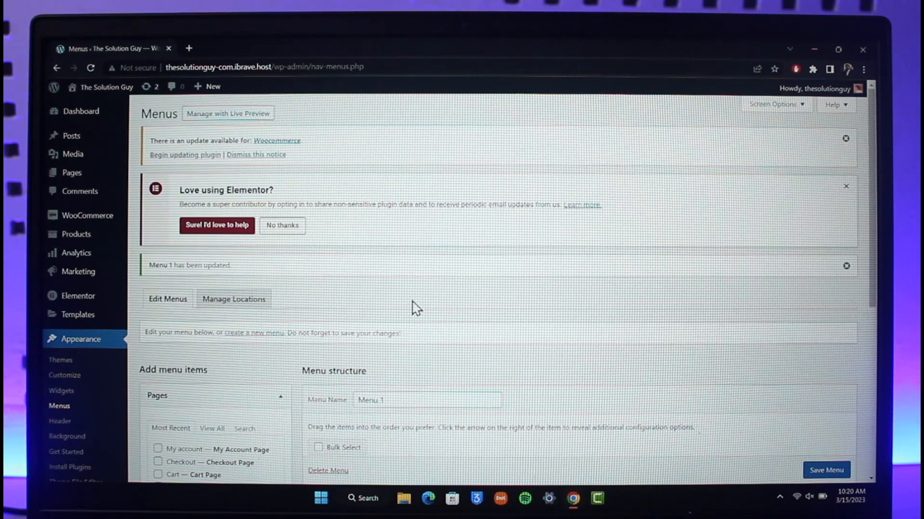
pyautogui.moveTo(465, 341)
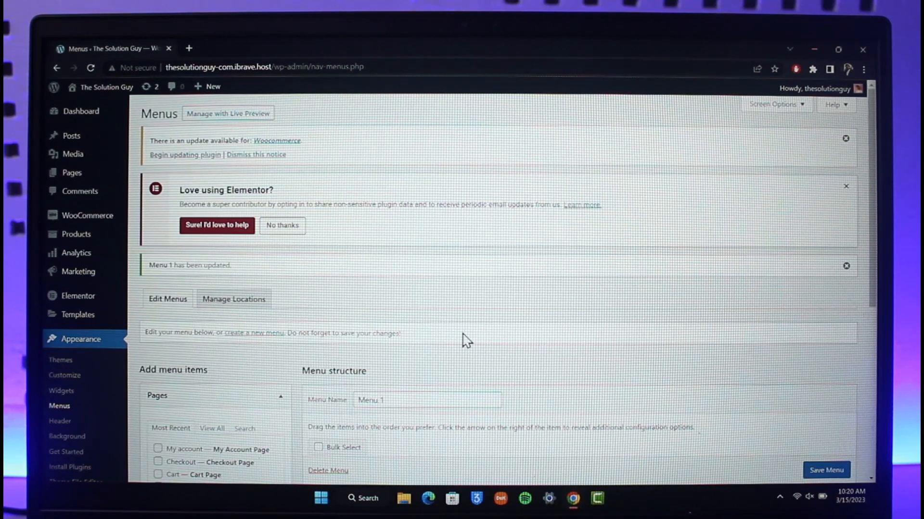
pyautogui.moveTo(271, 290)
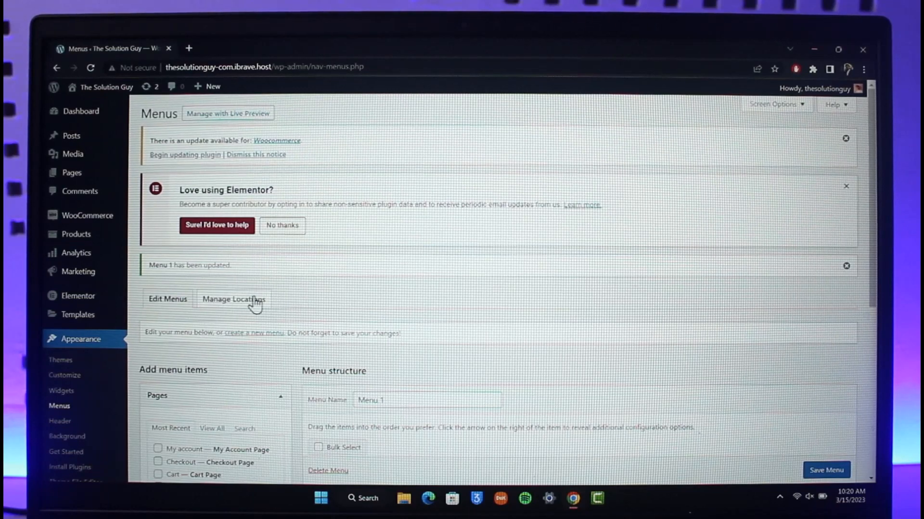
pyautogui.click(233, 300)
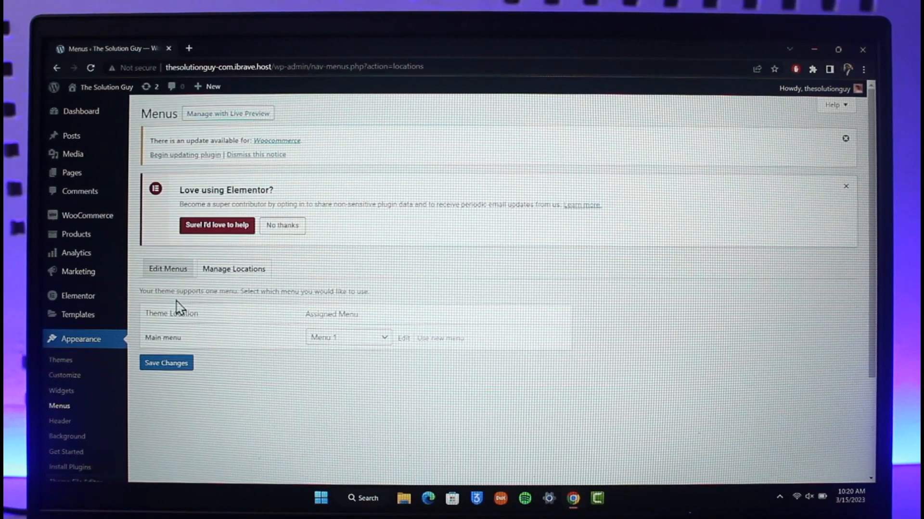